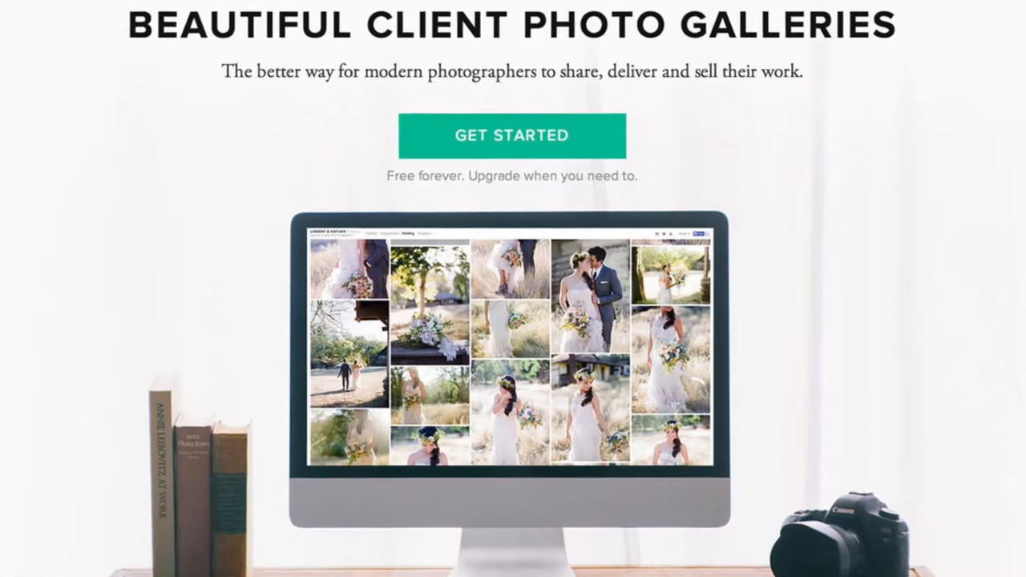
scroll(down, 3)
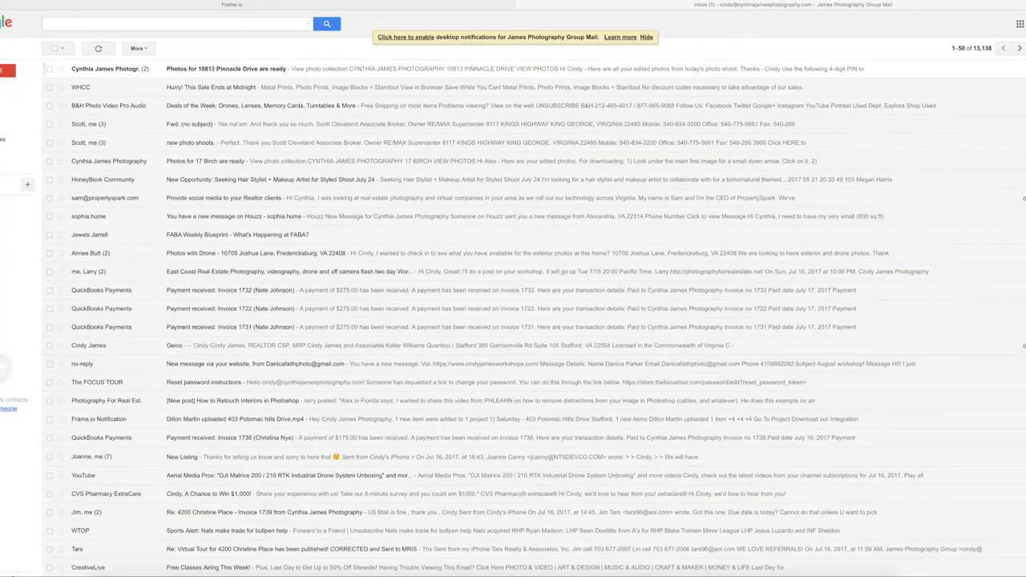
click(232, 69)
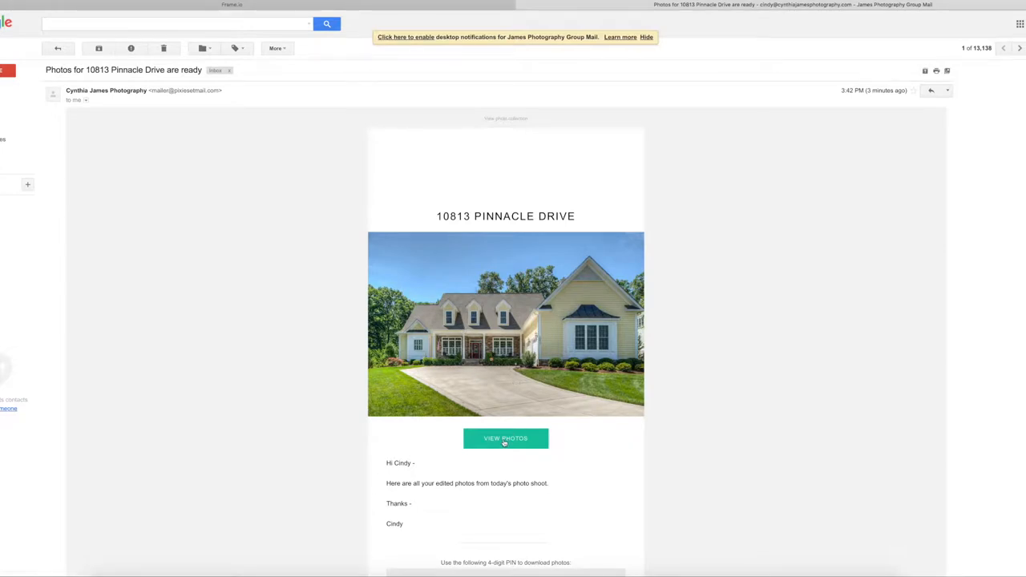
click(505, 439)
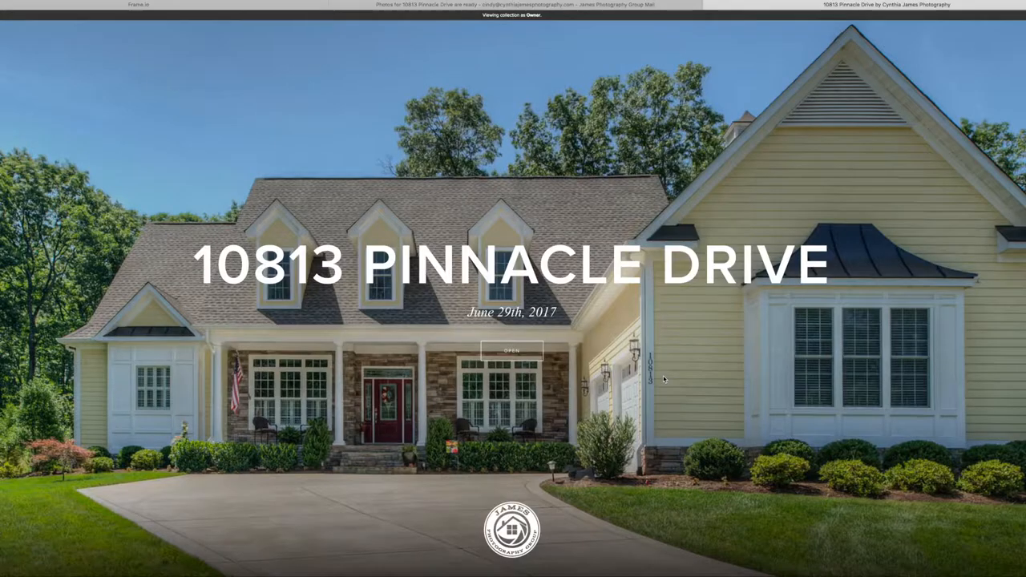
scroll(down, 3)
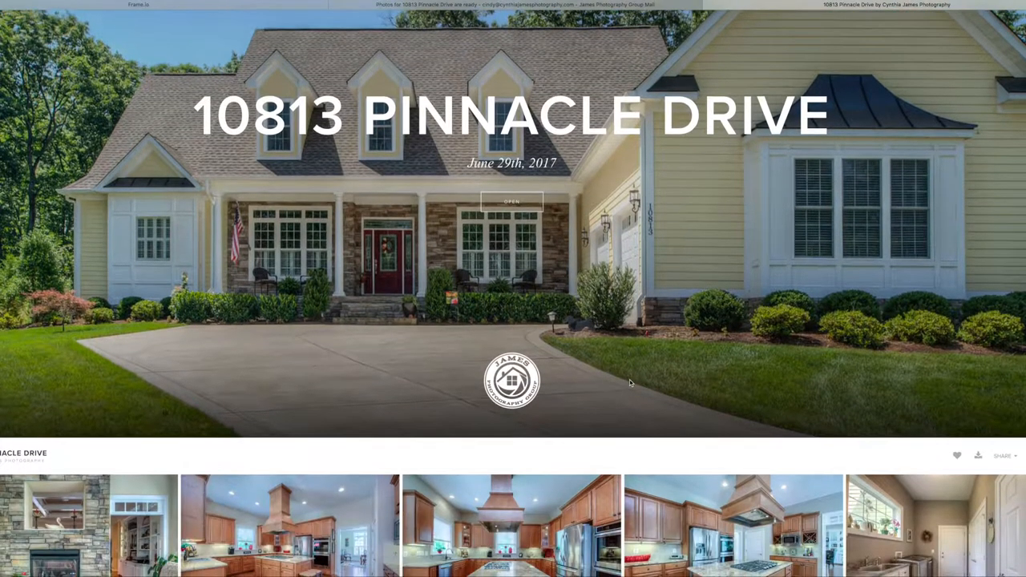
scroll(down, 3)
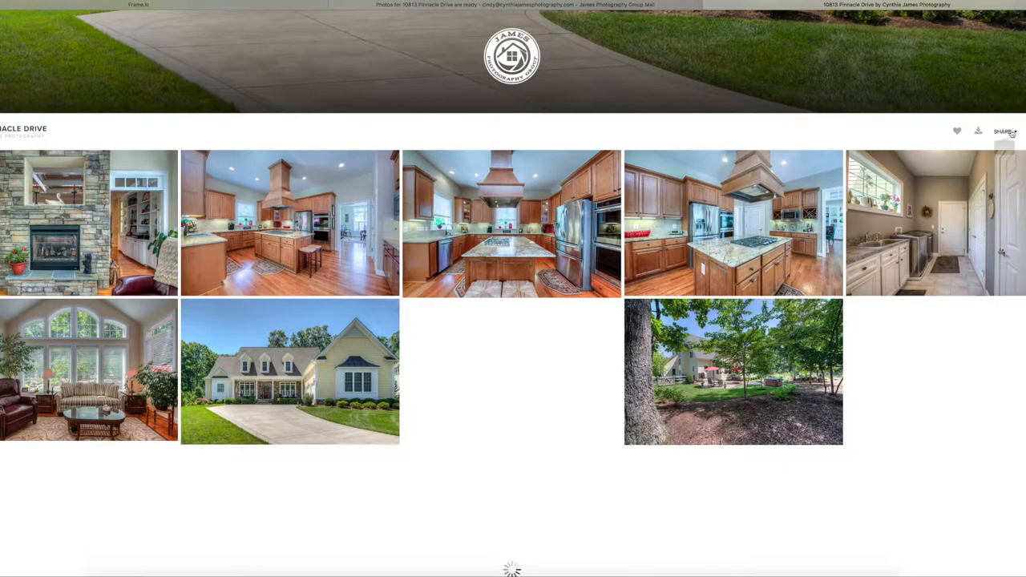
click(995, 131)
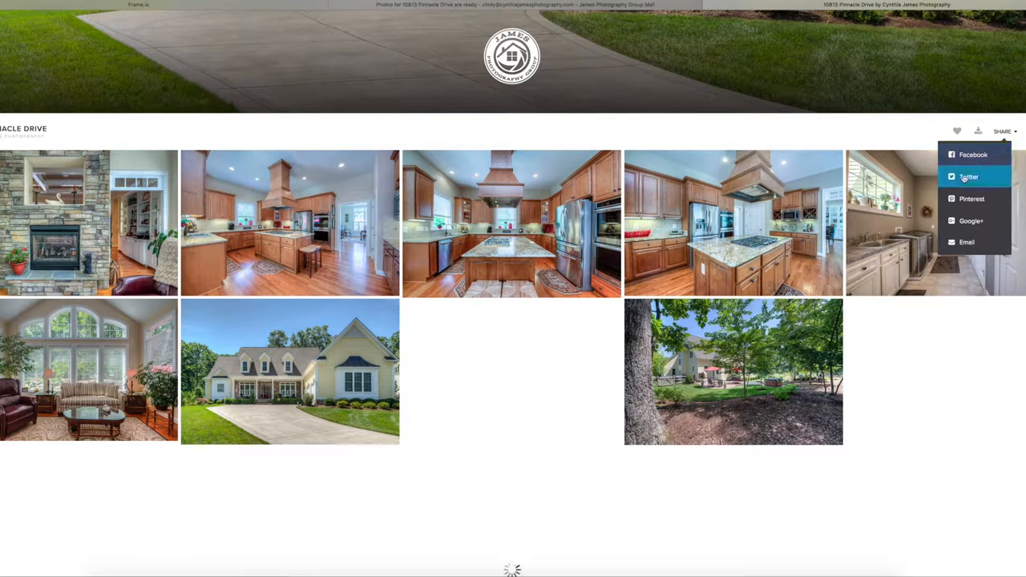
mouse_move(965, 243)
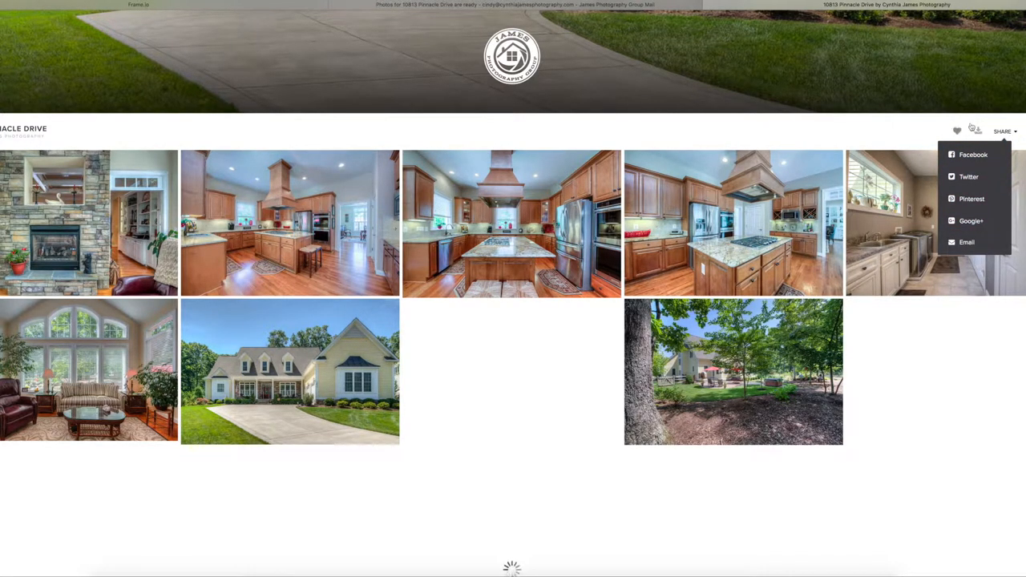
click(920, 127)
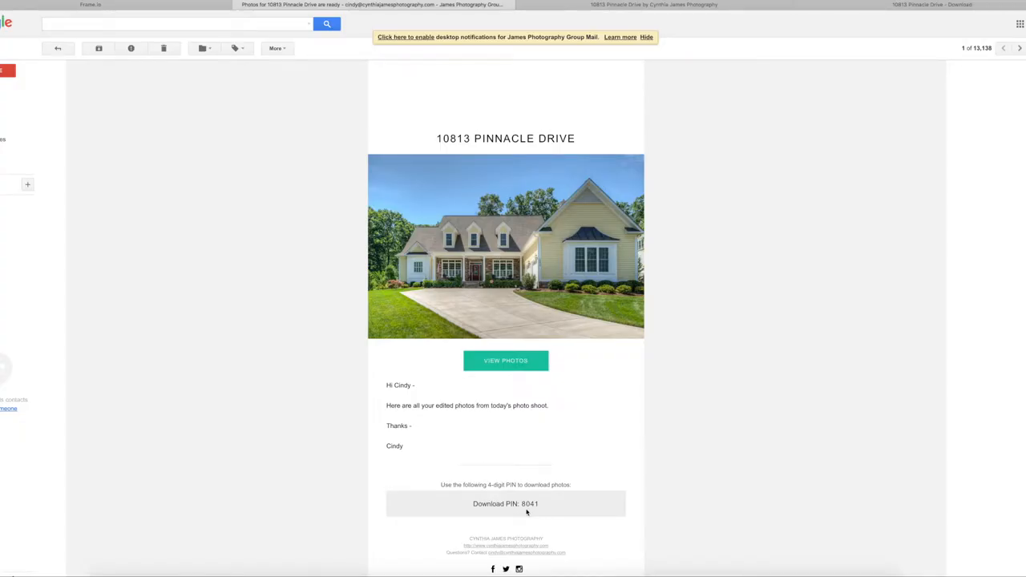
click(505, 360)
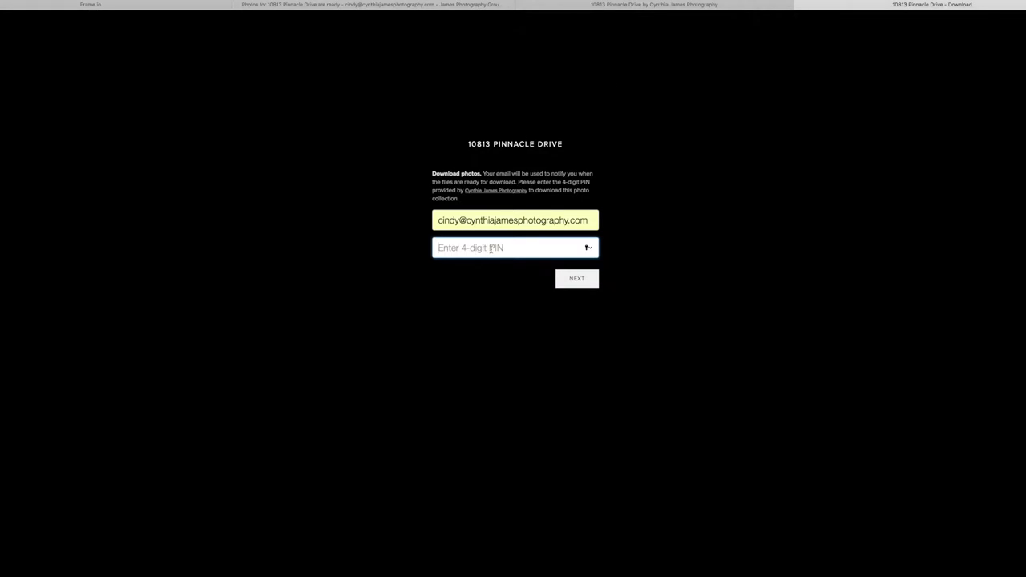
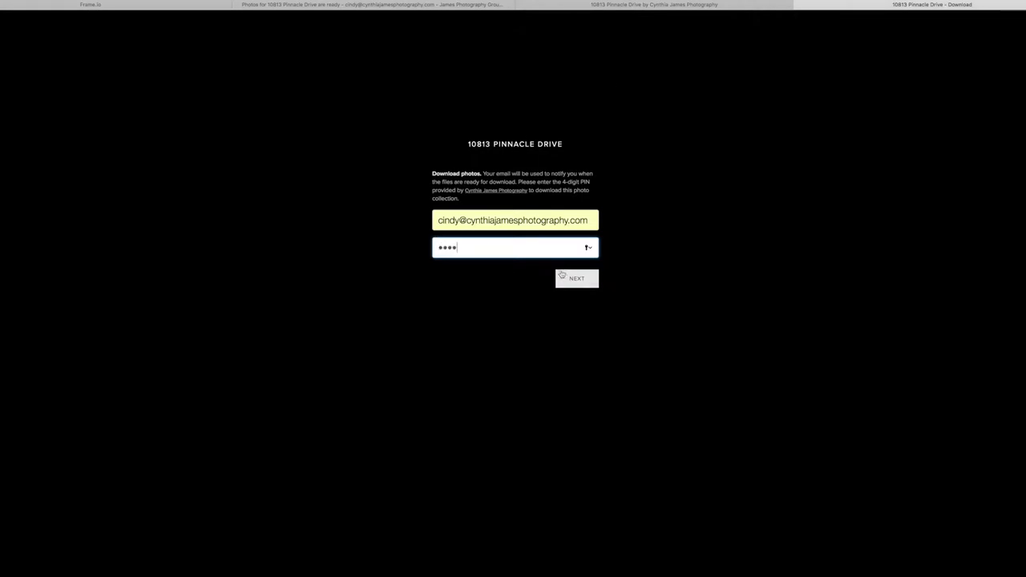
click(577, 279)
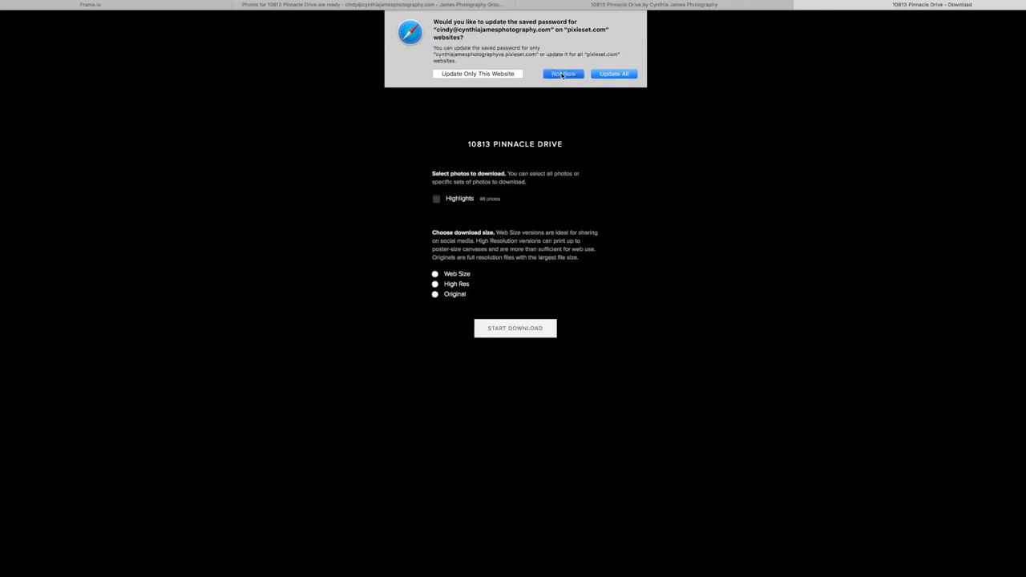
- Decline saving the password and request the Highlights set at Original size
click(562, 74)
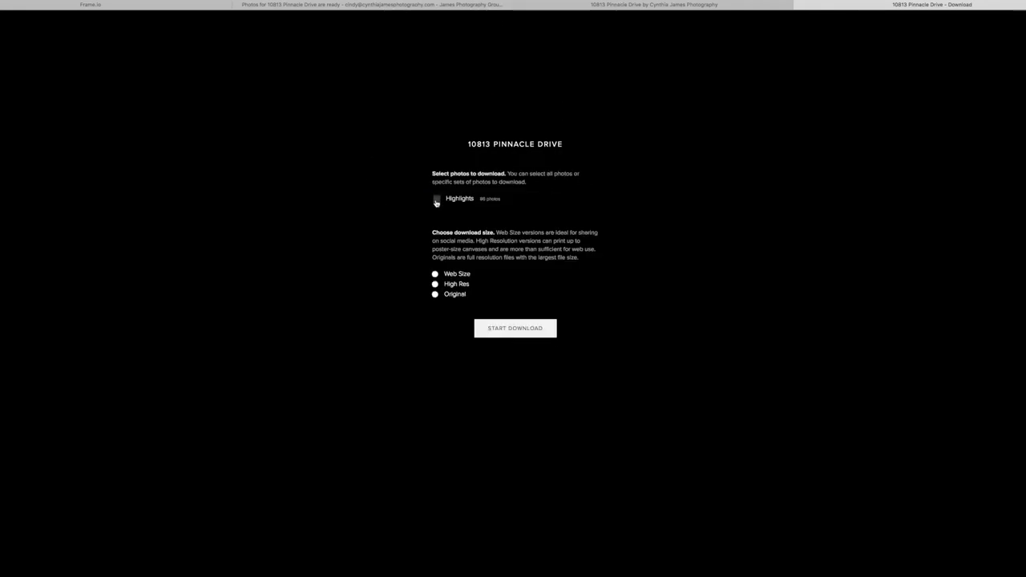
click(434, 198)
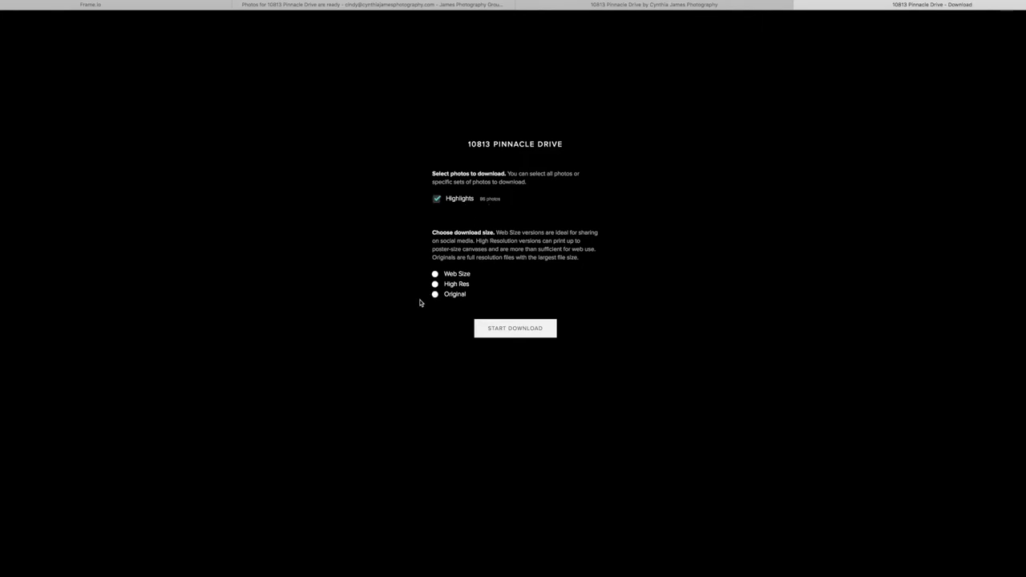
click(435, 294)
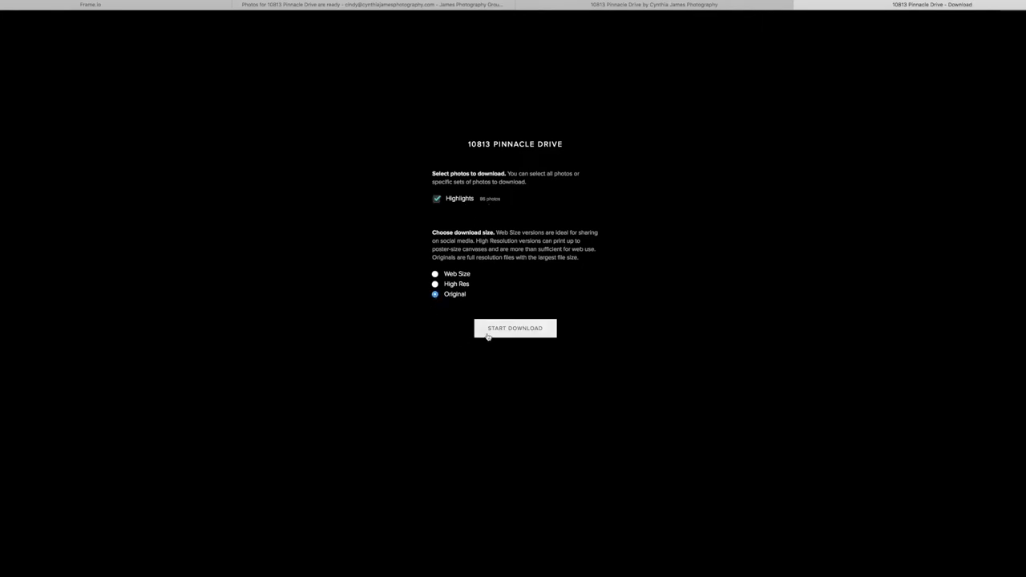
click(515, 328)
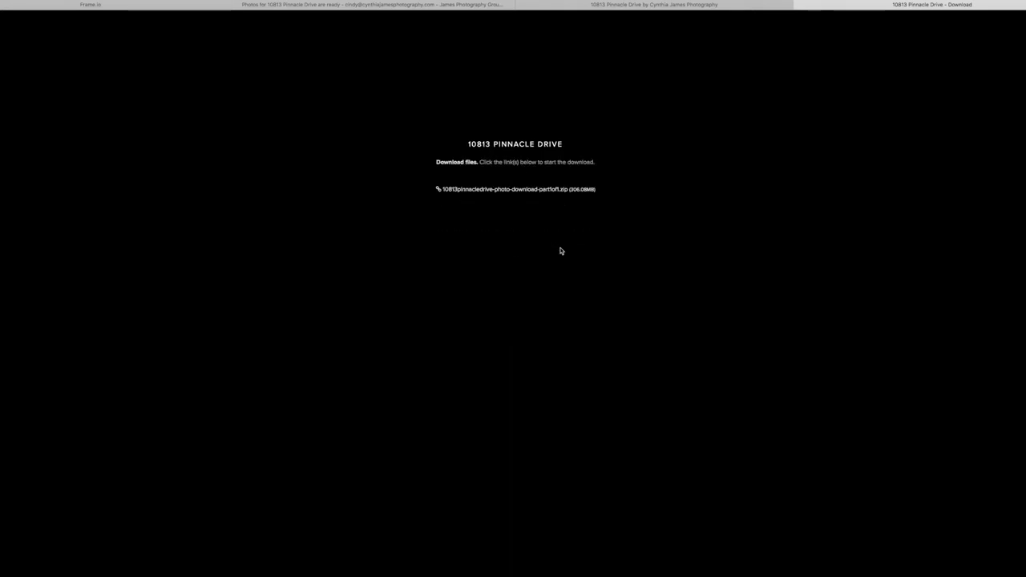
mouse_move(502, 190)
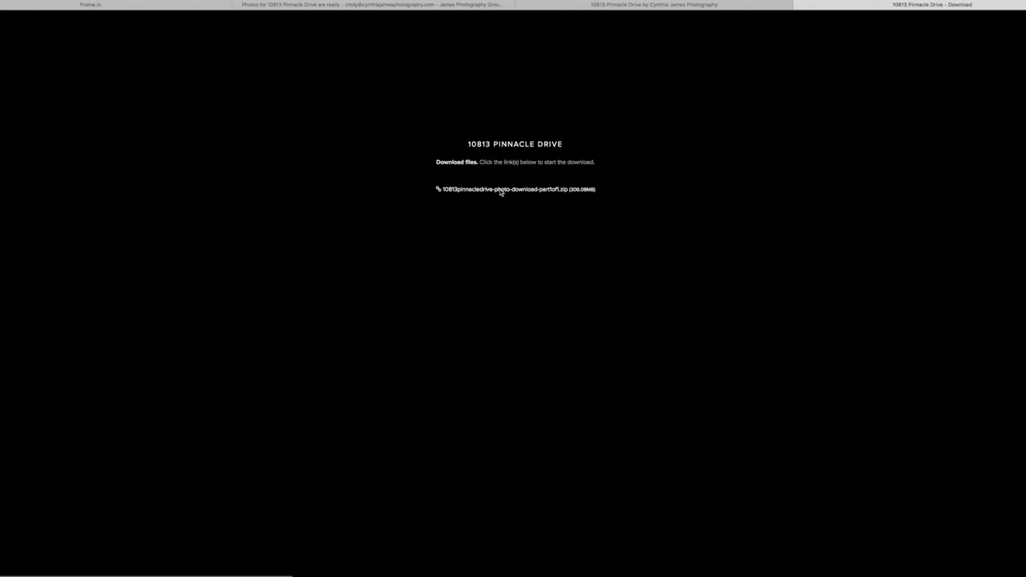
click(516, 189)
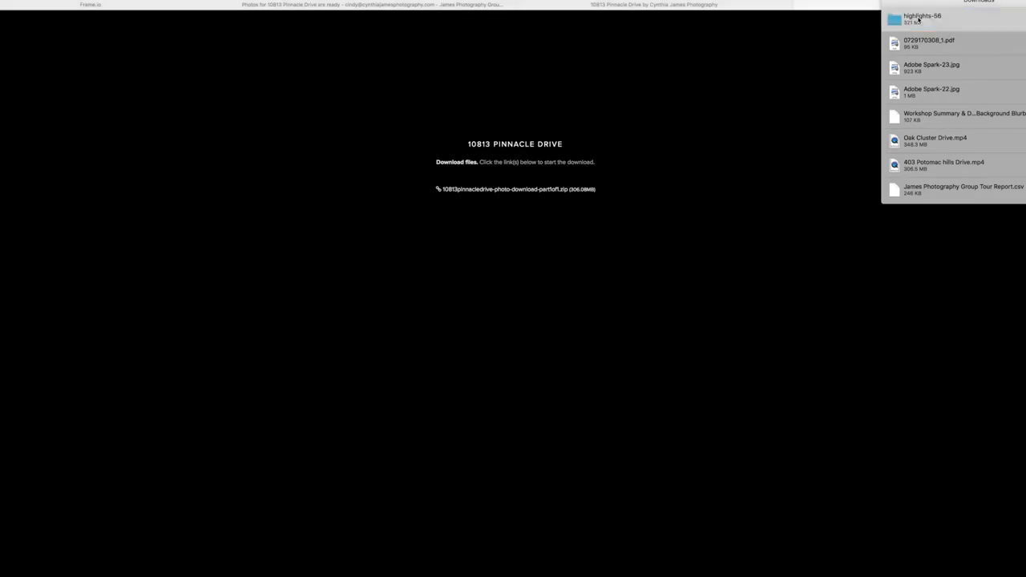
- Open the highlights-56 folder and scroll past photo 60 of the Pinnacle Drive JPGs
double_click(929, 17)
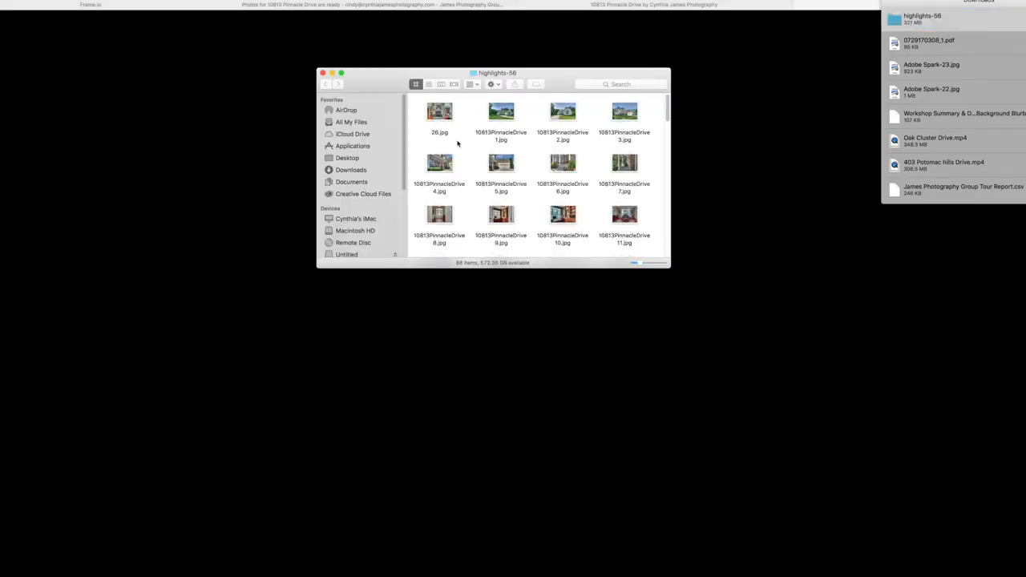
scroll(down, 3)
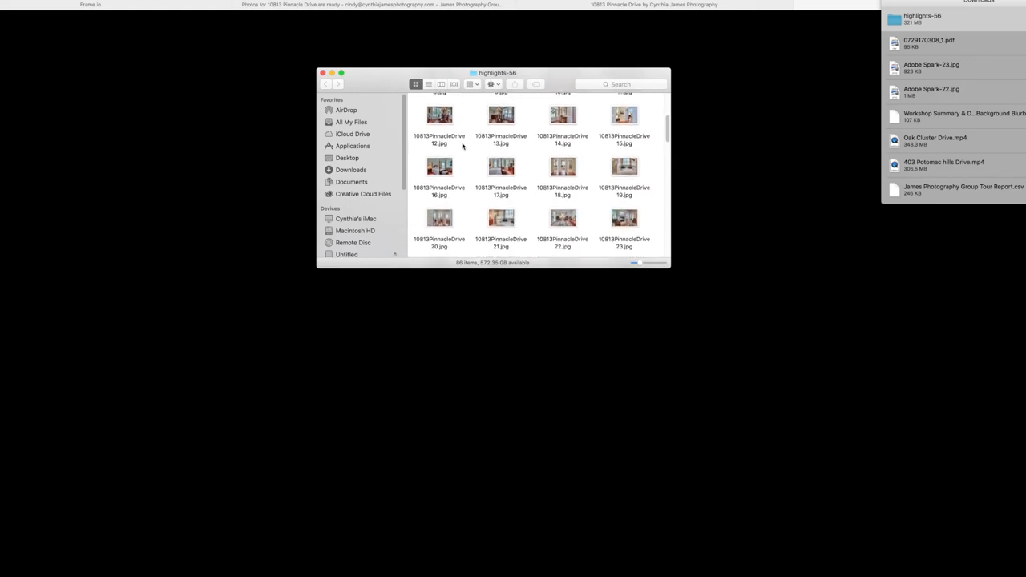
scroll(down, 3)
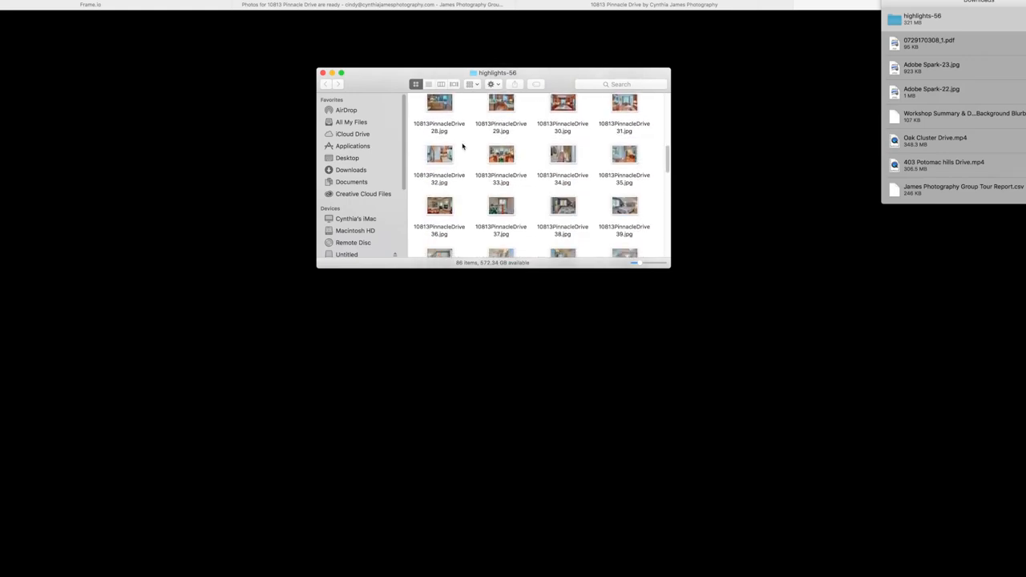
scroll(down, 3)
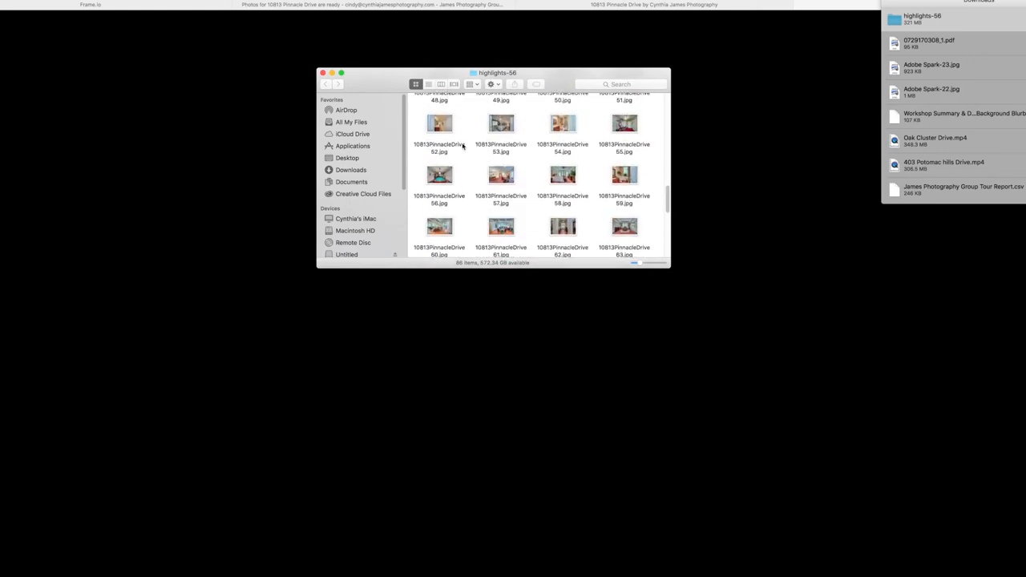